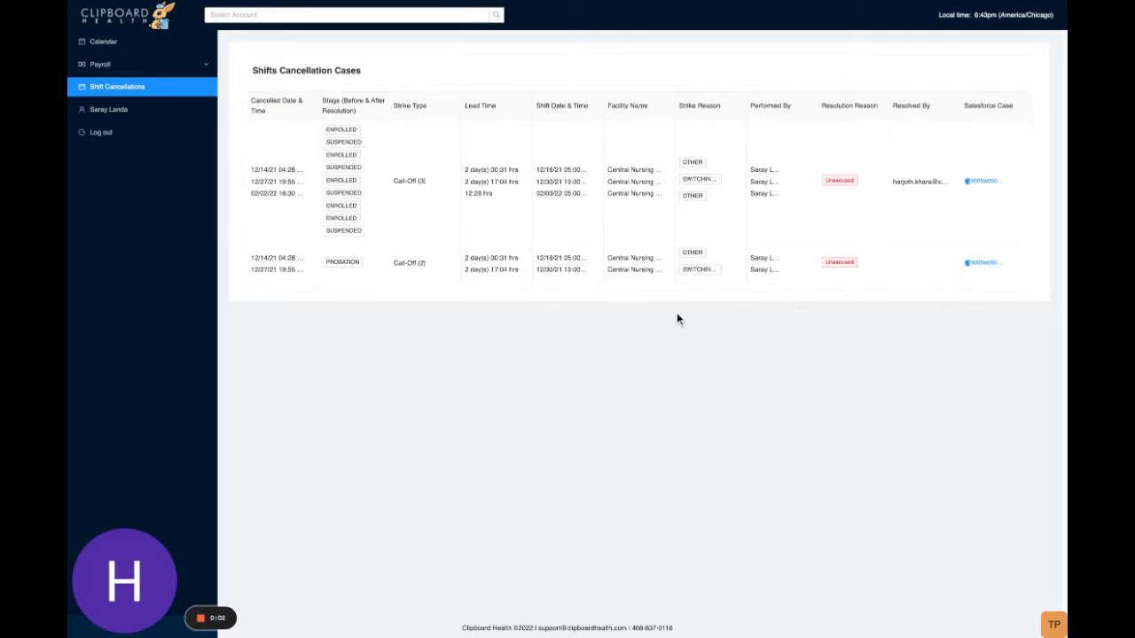
mouse_move(727, 225)
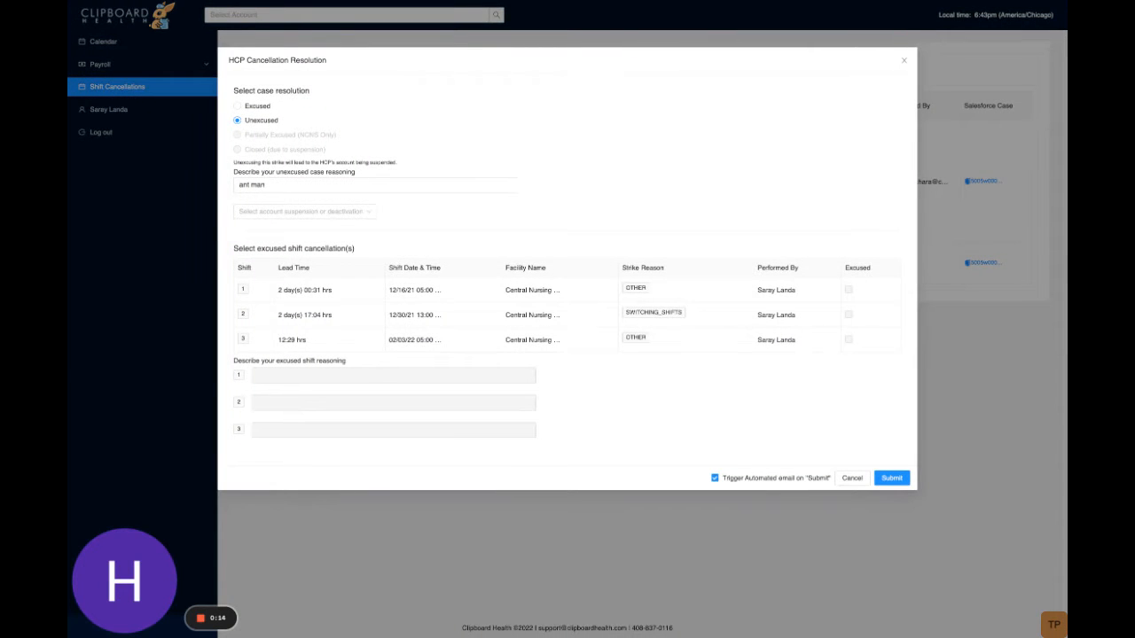
Step: Dismiss the open resolution form, view the worker's HCP details, then reopen the first case's resolution
left_click(891, 479)
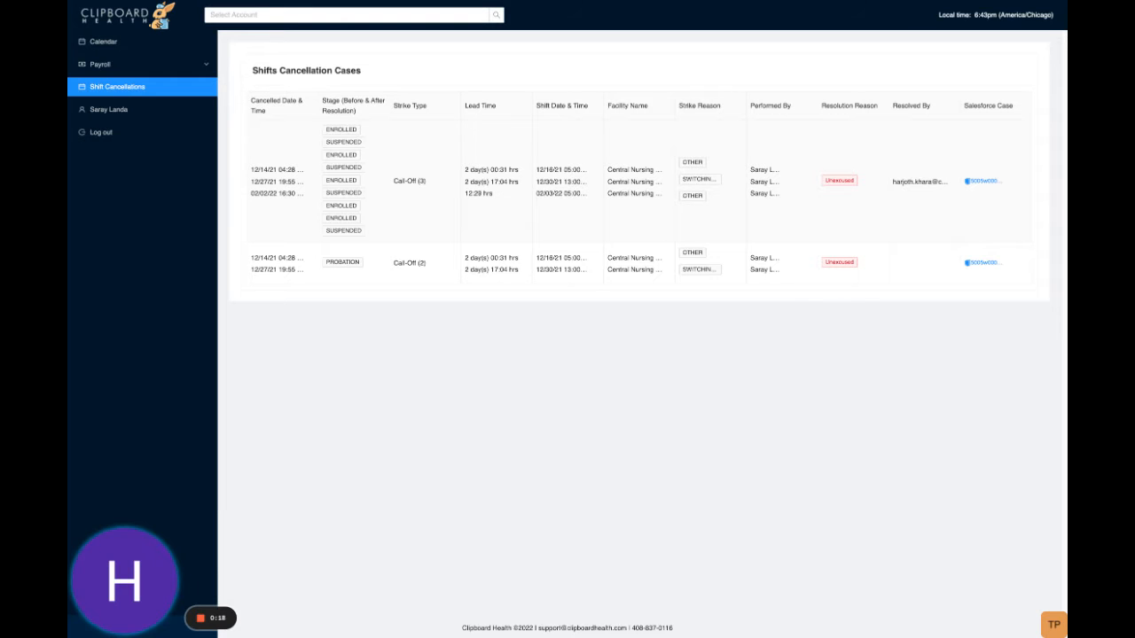
left_click(99, 42)
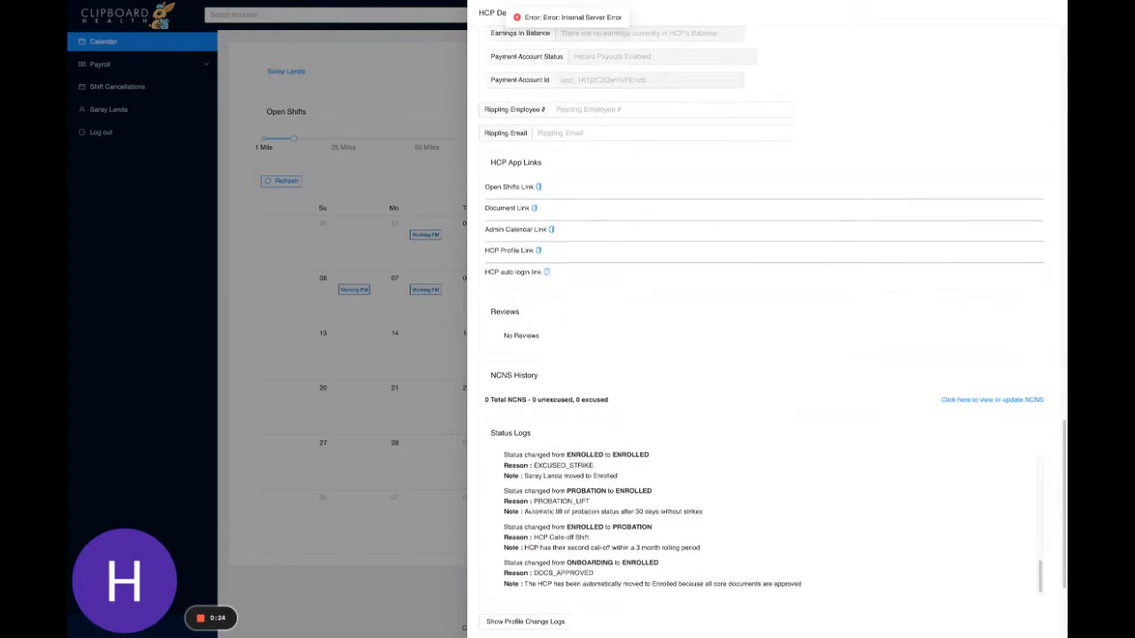
left_click(113, 86)
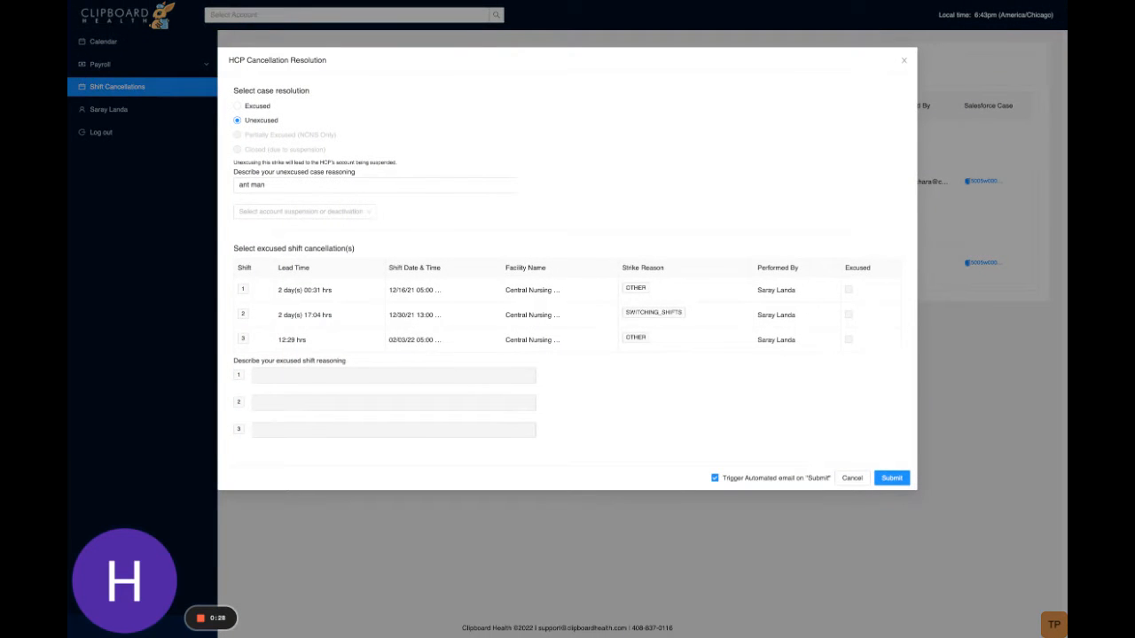
Step: Submit the case as Excused, excusing shift 1 with reasoning 'thanos returns'
left_click(236, 106)
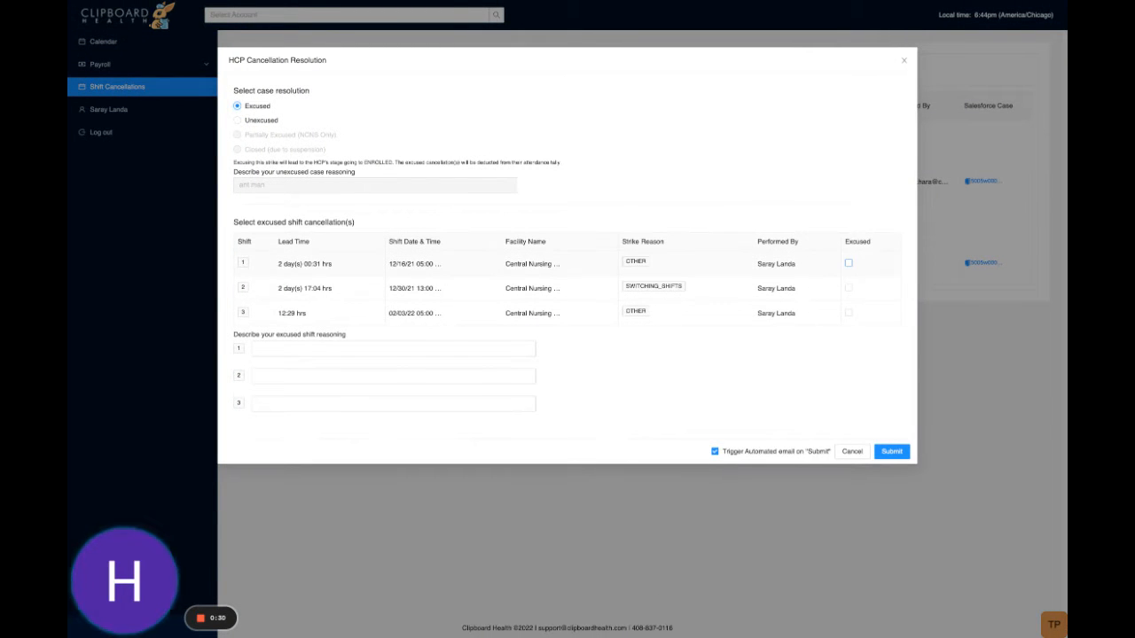
left_click(850, 263)
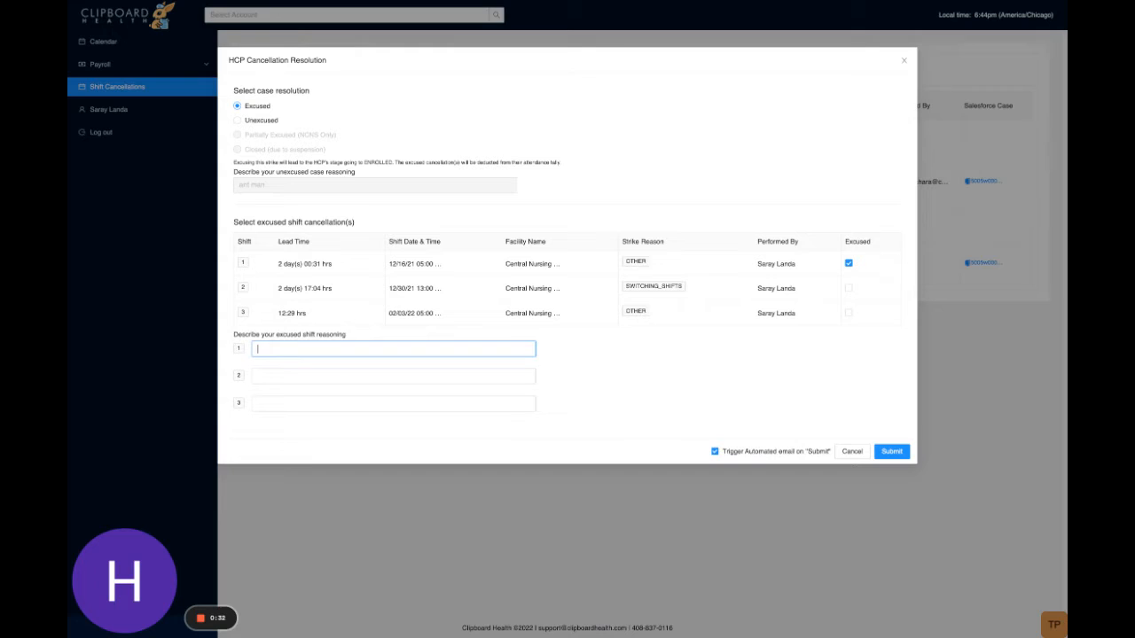
type("thanos")
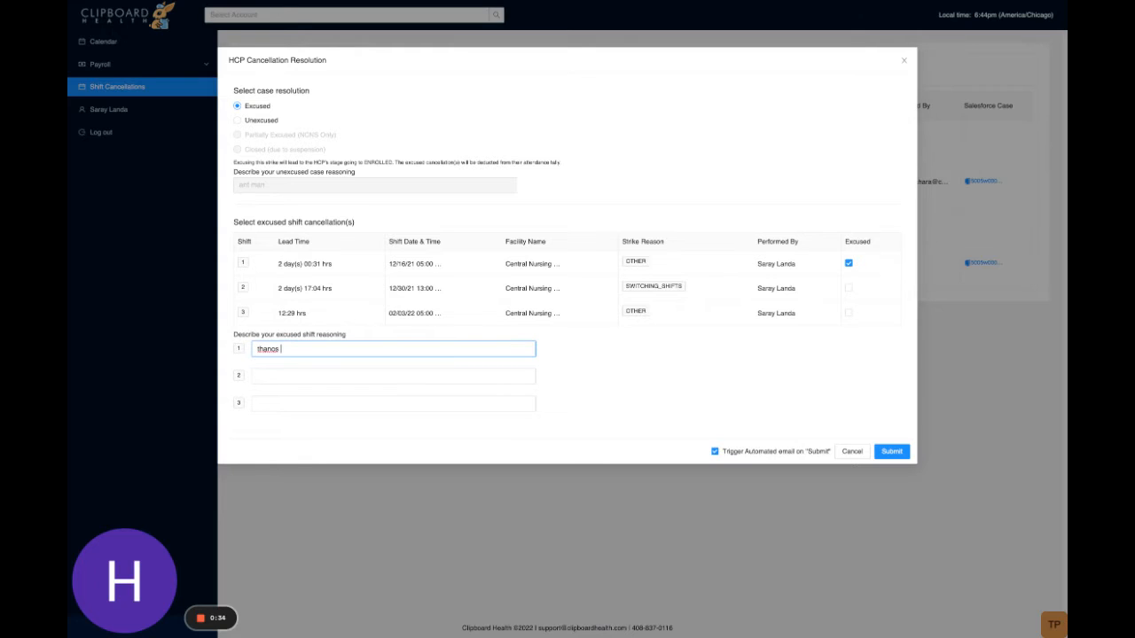
type("returns!")
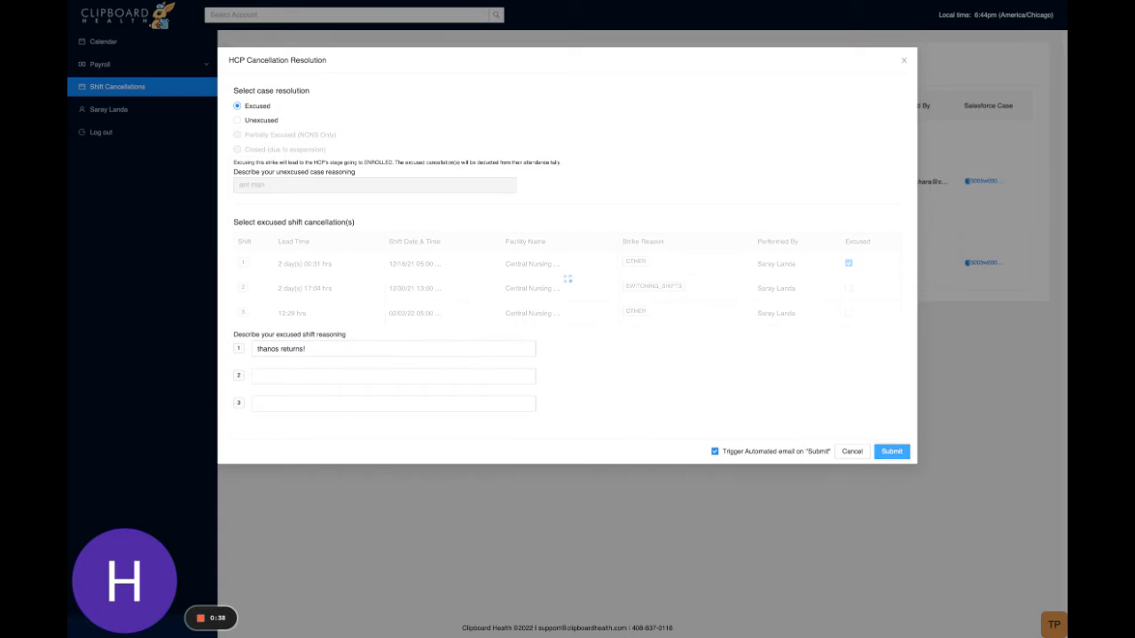
left_click(887, 453)
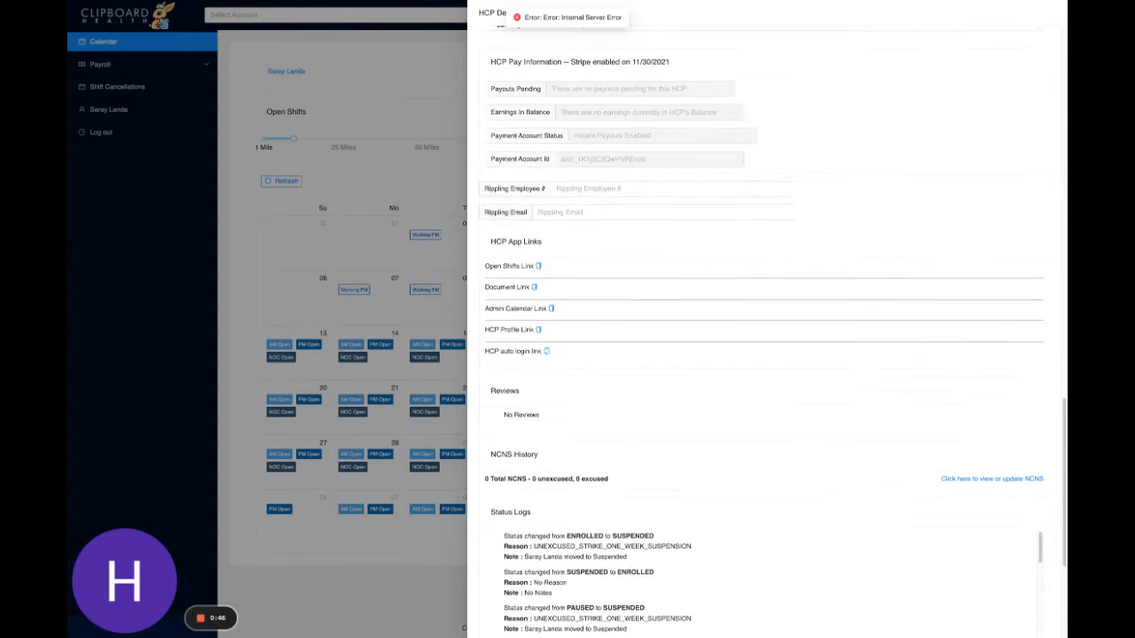
Step: Scroll the HCP details drawer to the stage buttons, then return to Shift Cancellations
scroll("down", 3)
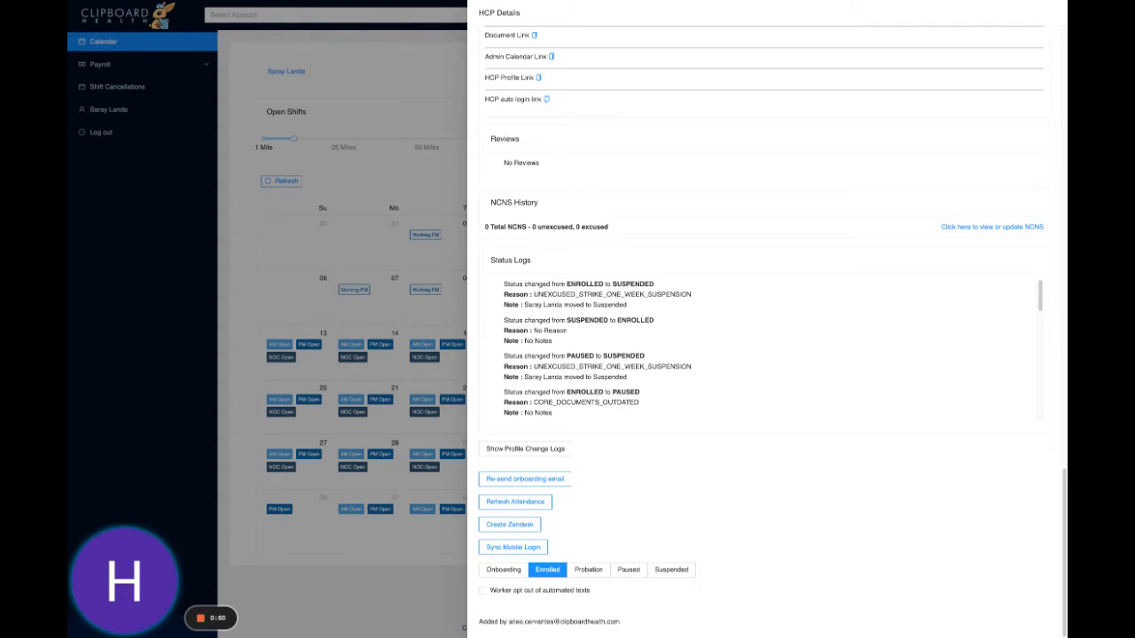
mouse_move(704, 161)
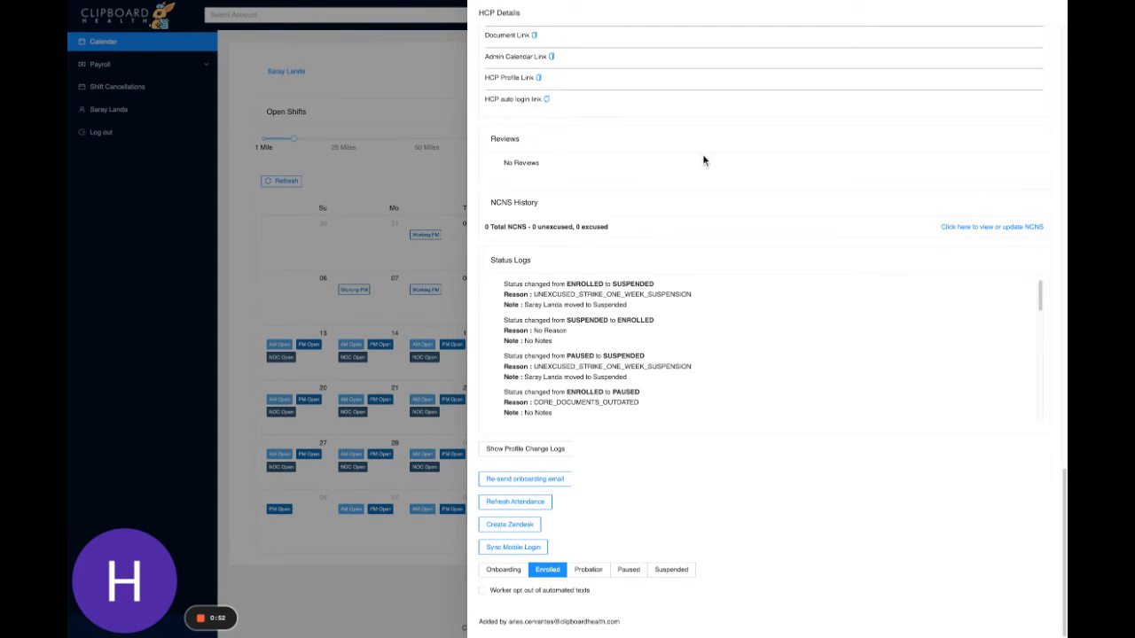
left_click(116, 86)
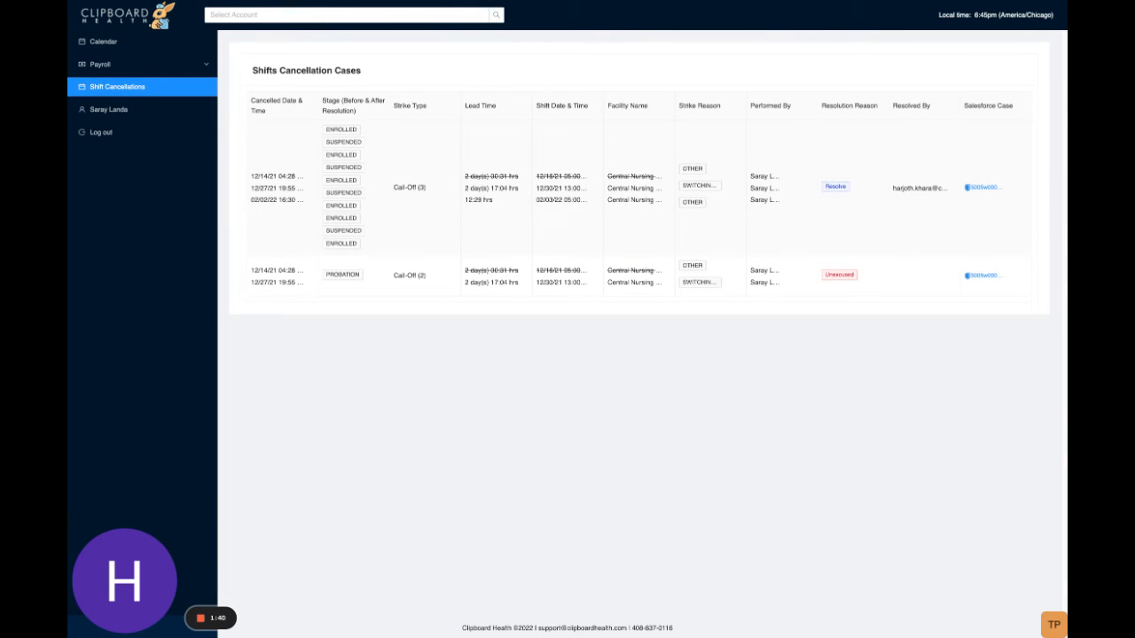
left_click(834, 187)
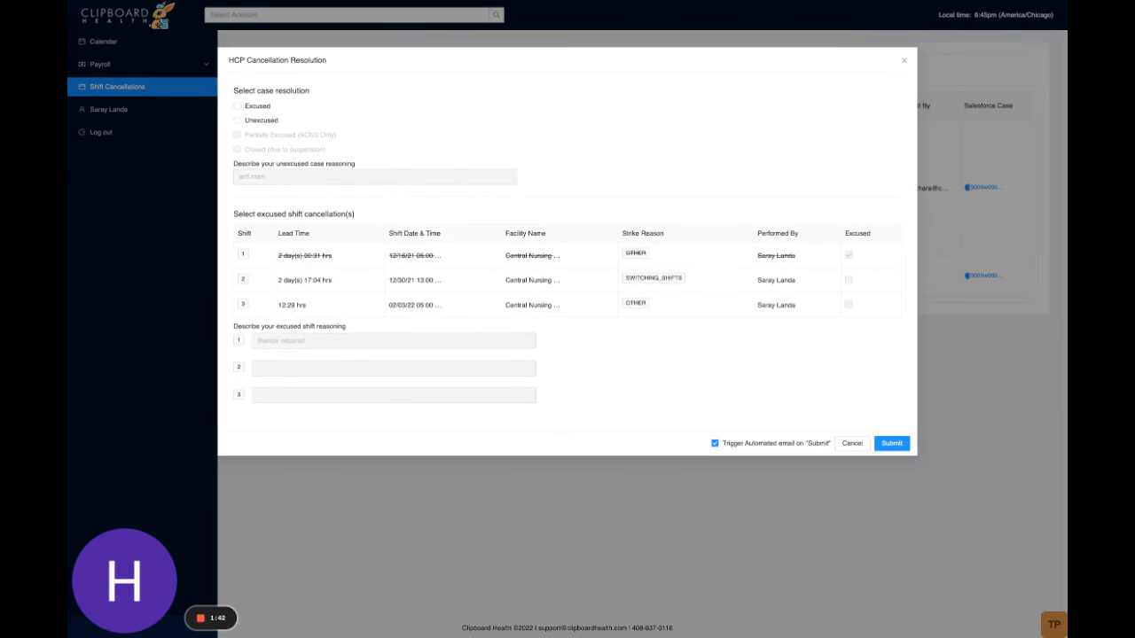
left_click(237, 106)
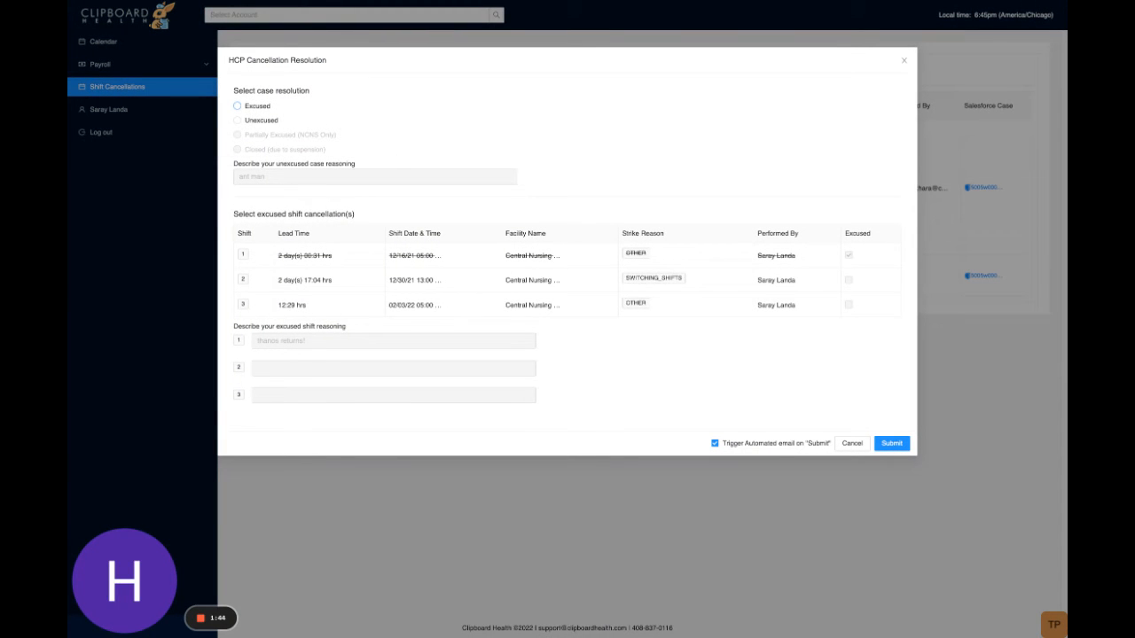
left_click(236, 106)
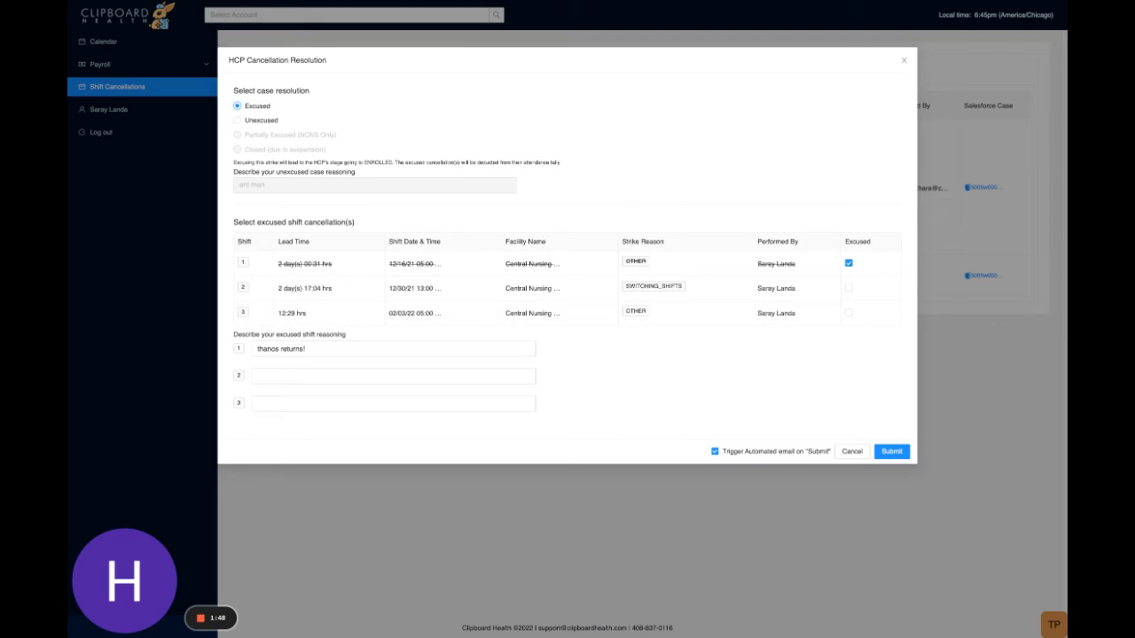
mouse_move(945, 403)
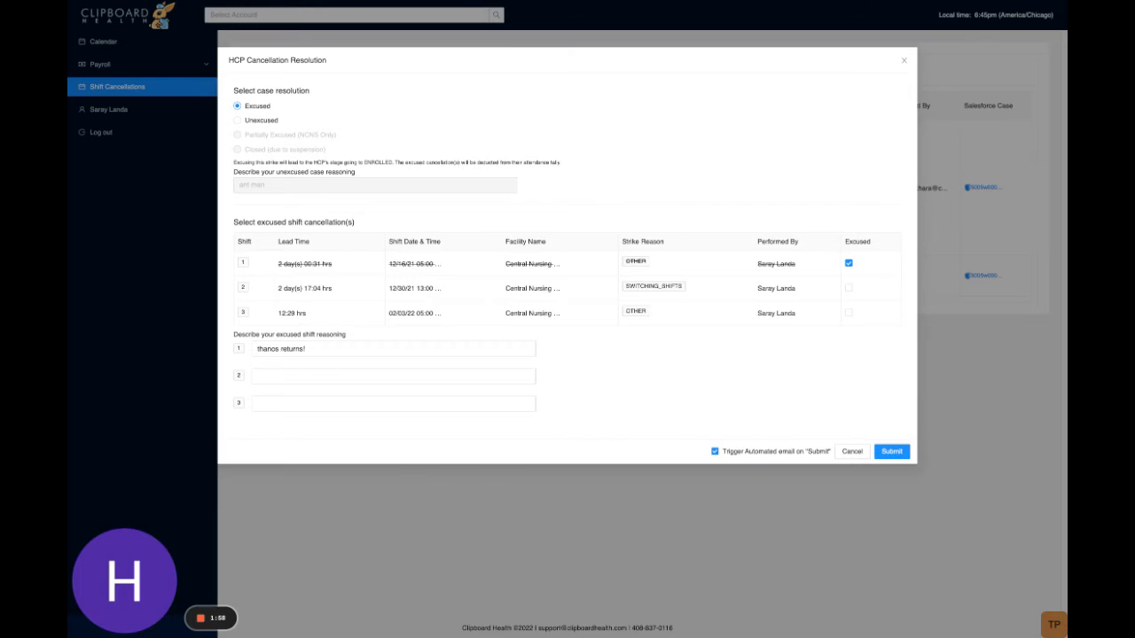
left_click(237, 120)
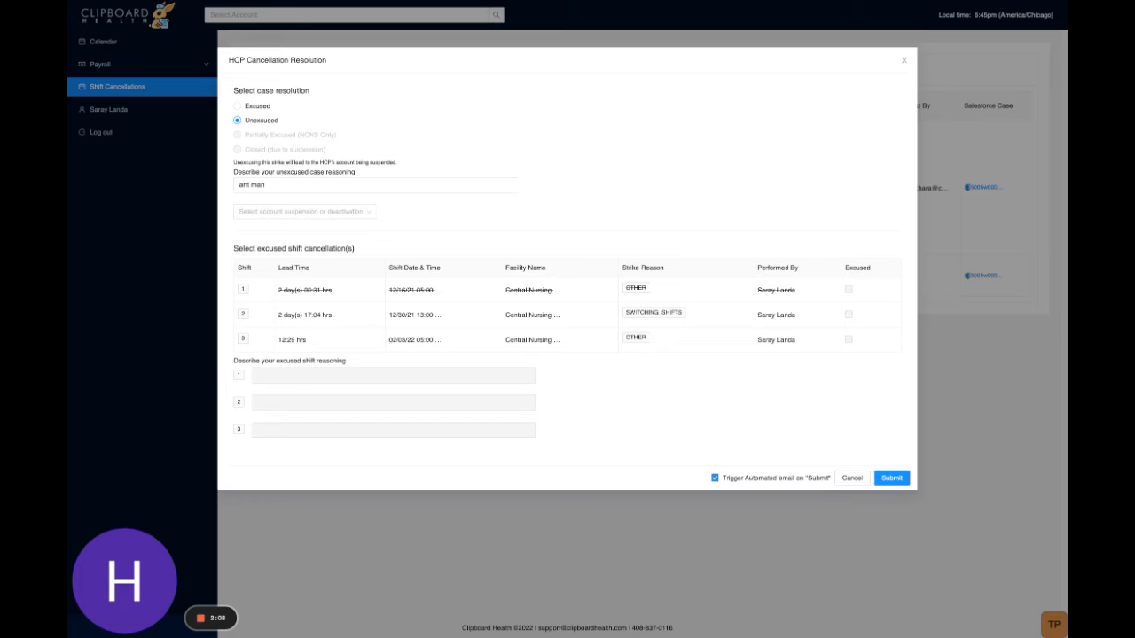
left_click(237, 106)
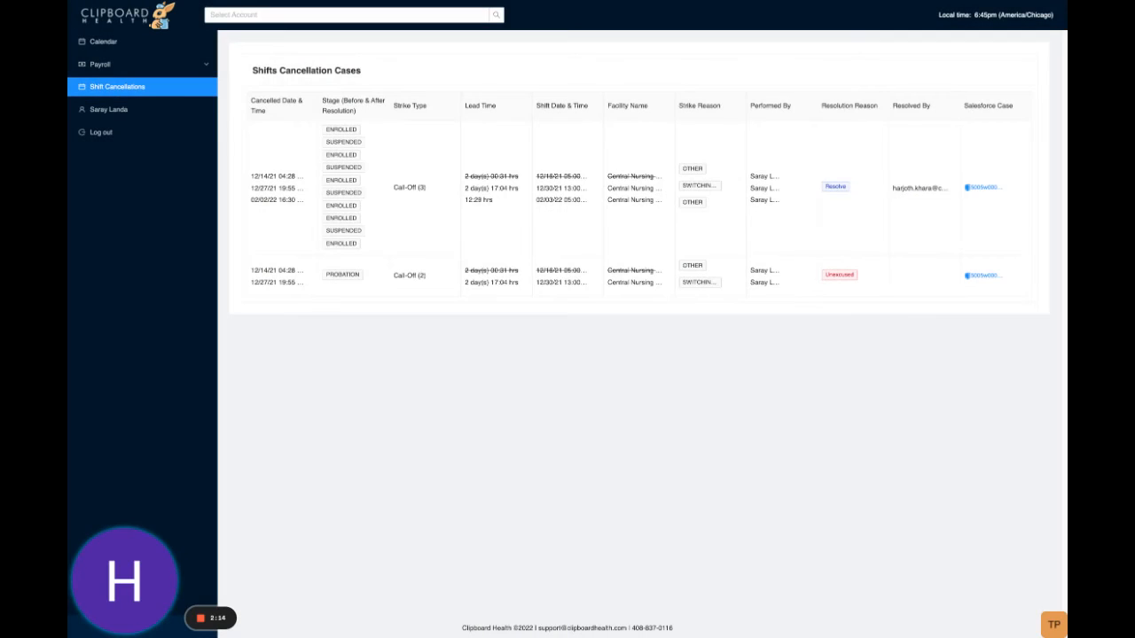
Step: Change the worker's stage to Paused in the HCP details drawer and confirm the warning
left_click(103, 42)
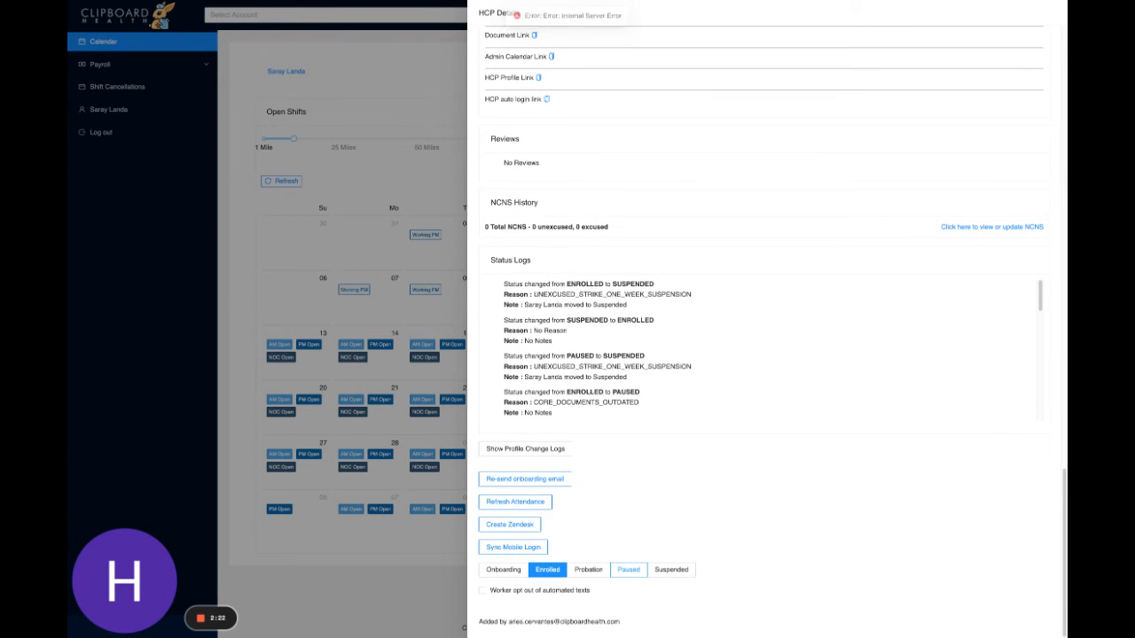
left_click(625, 571)
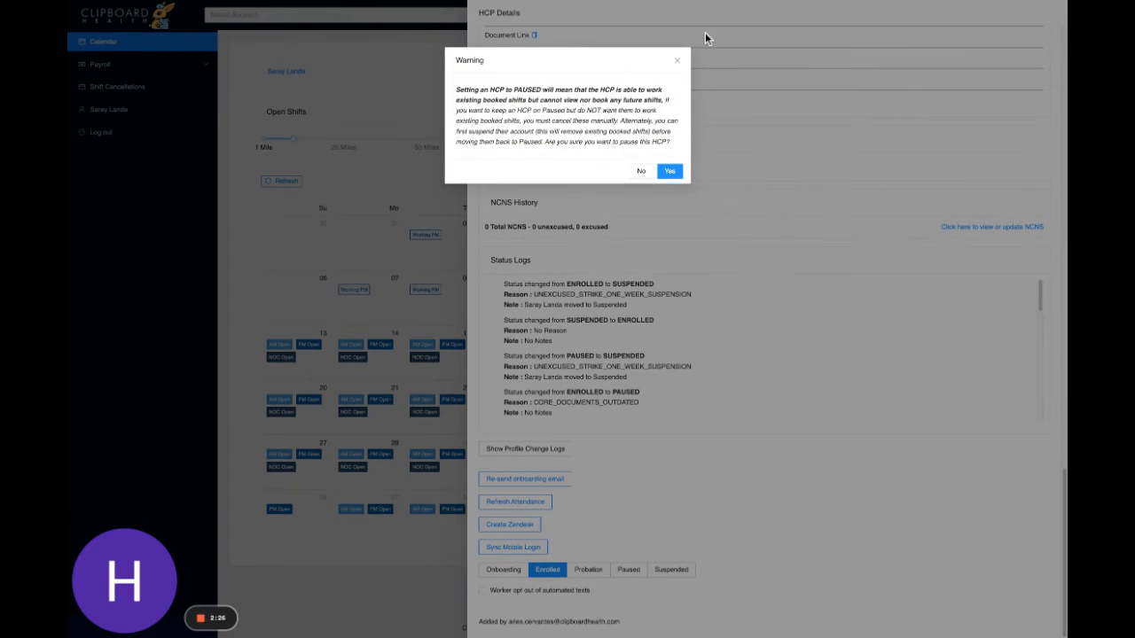
left_click(670, 170)
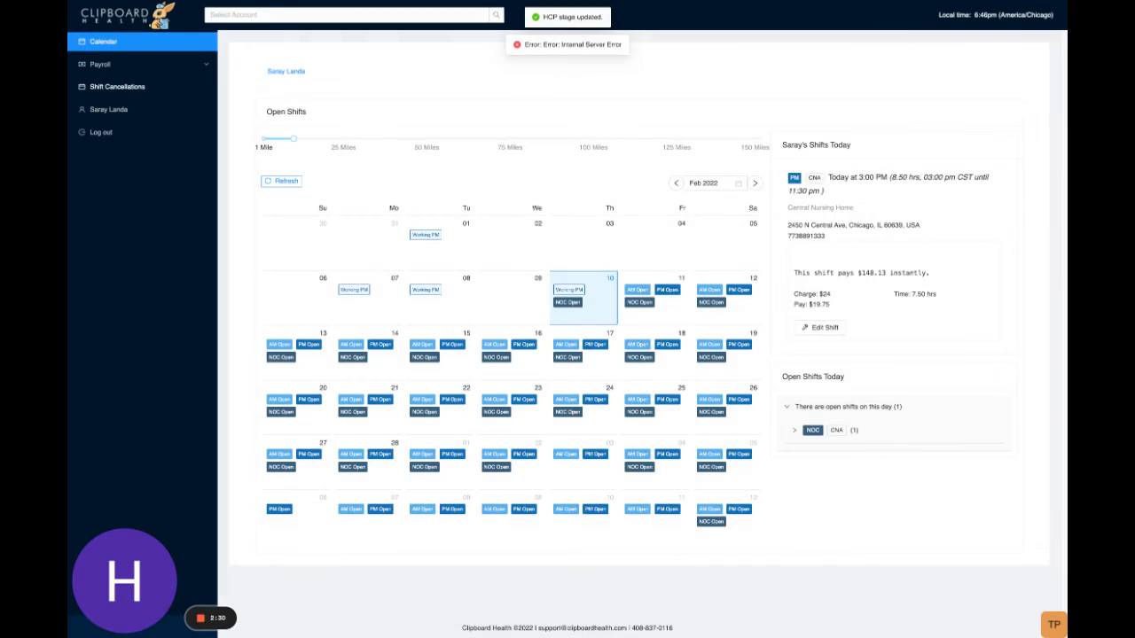
Step: Reopen the first case's resolution dialog and submit it as Excused
left_click(122, 86)
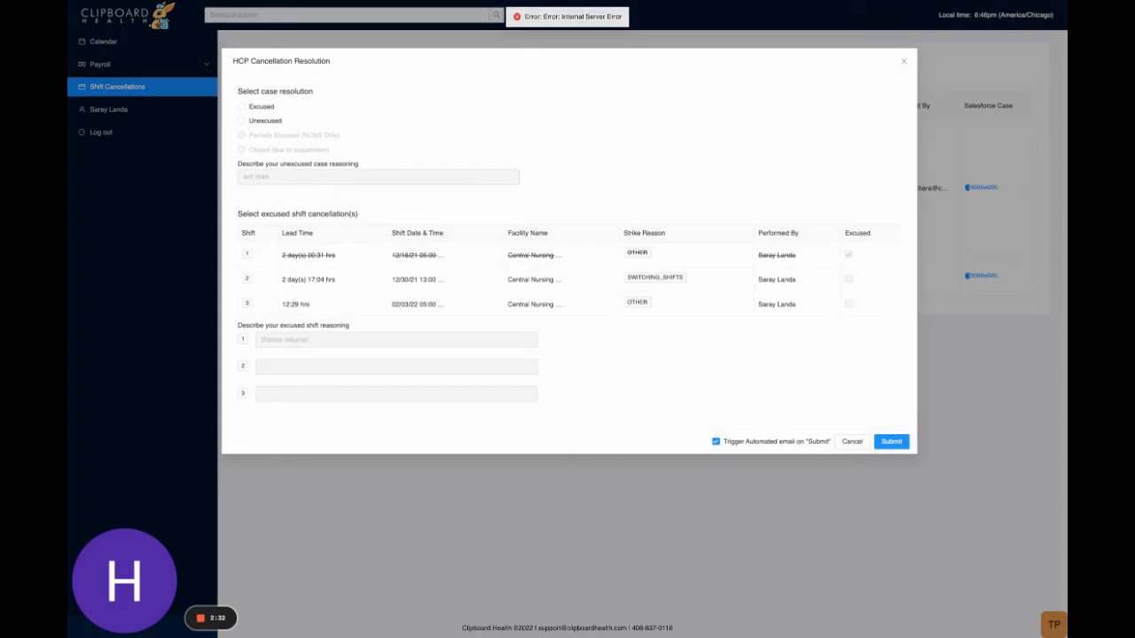
left_click(241, 106)
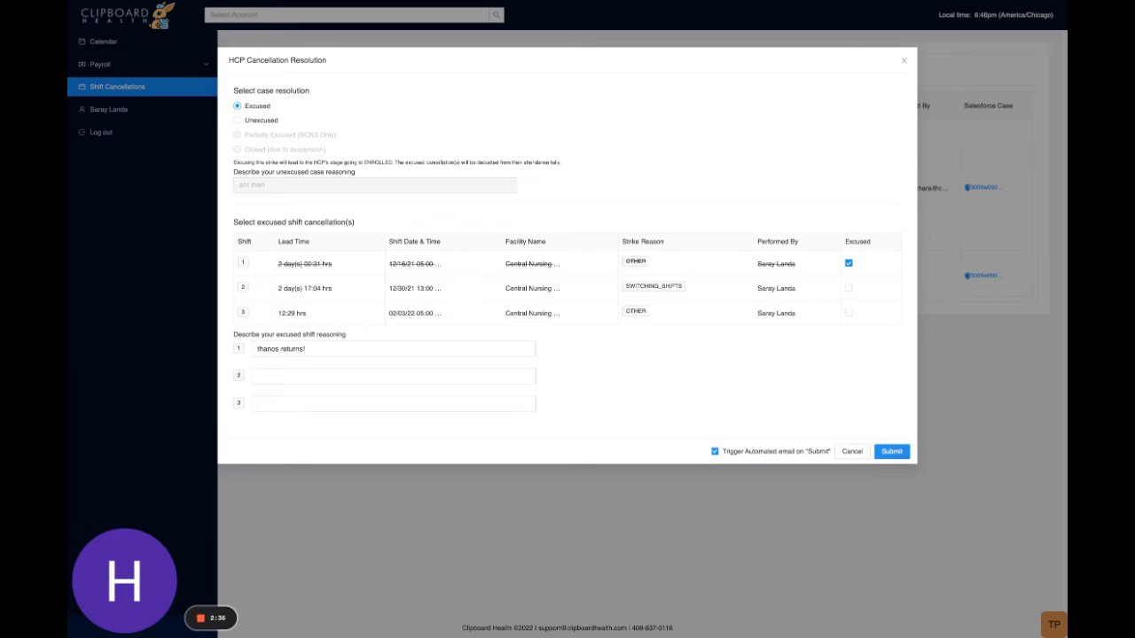
left_click(891, 452)
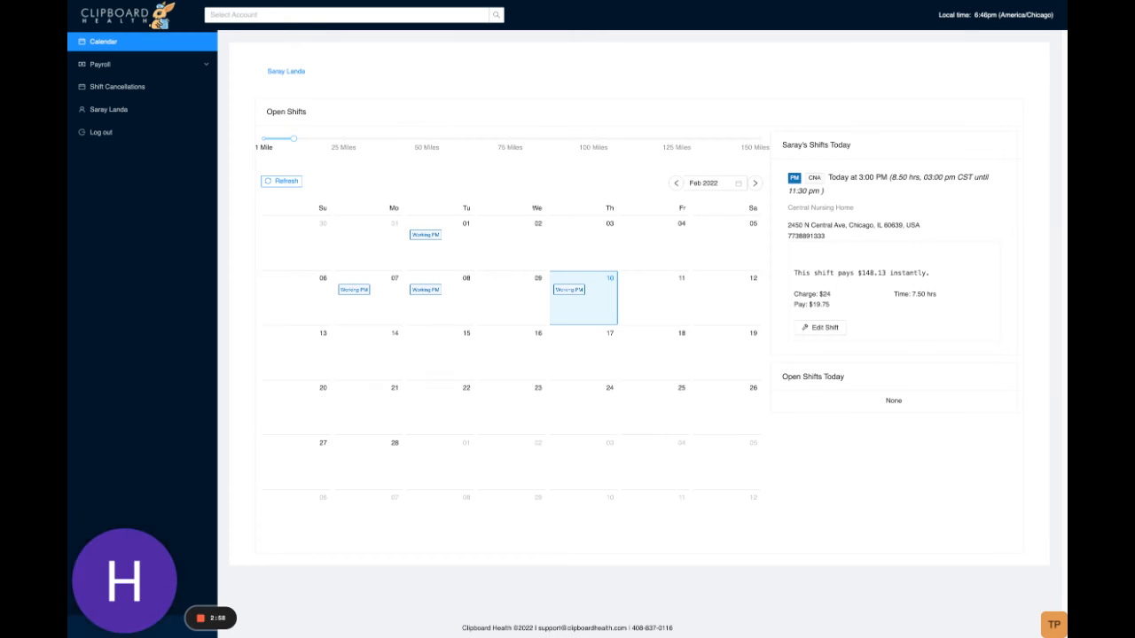
Step: Resubmit the first case as Unexcused with 1 week account suspension, then view the Calendar
left_click(117, 86)
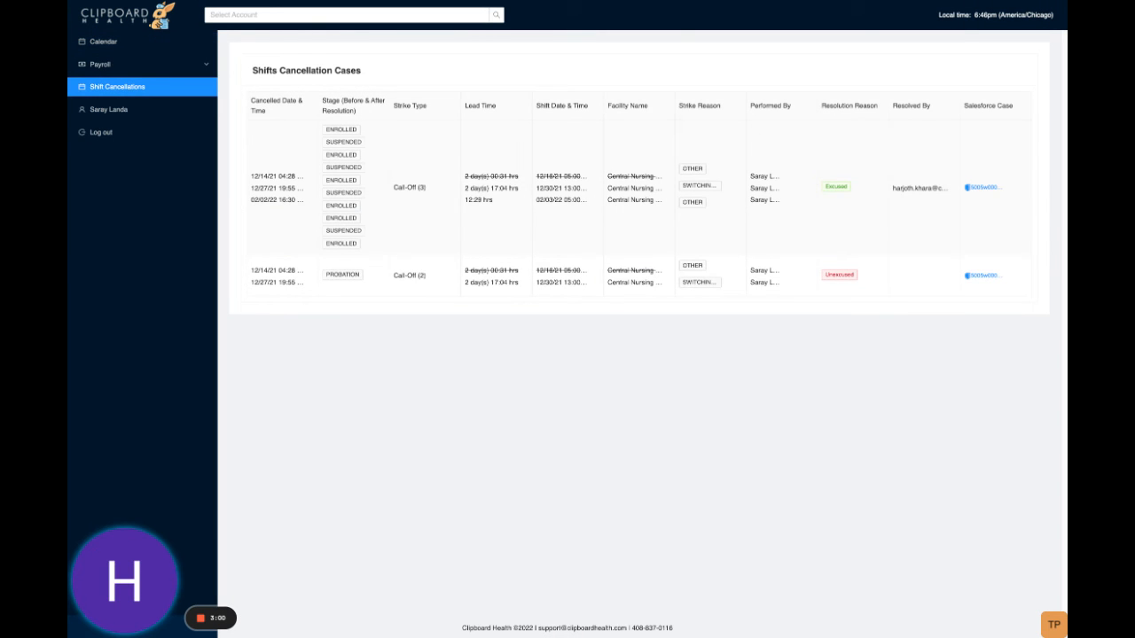
mouse_move(970, 65)
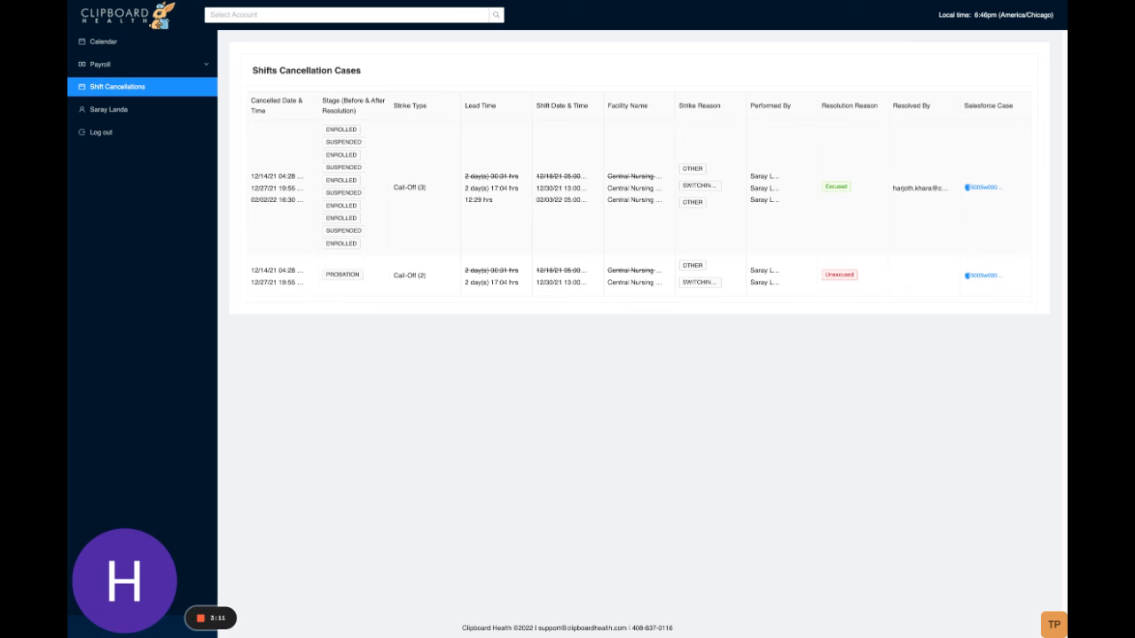
mouse_move(894, 103)
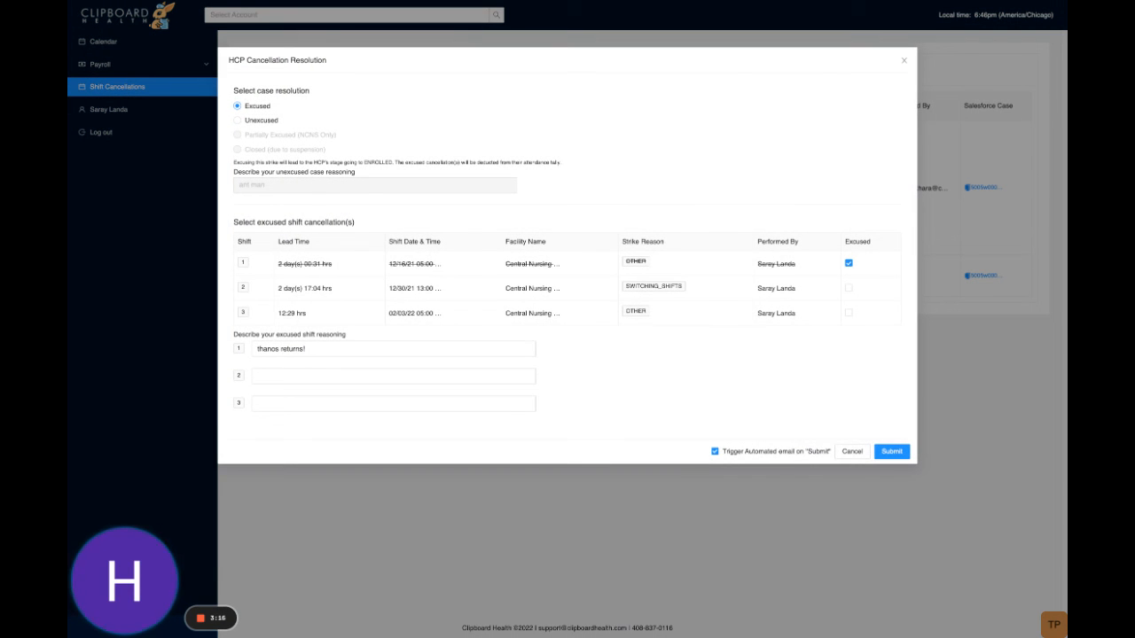
left_click(237, 120)
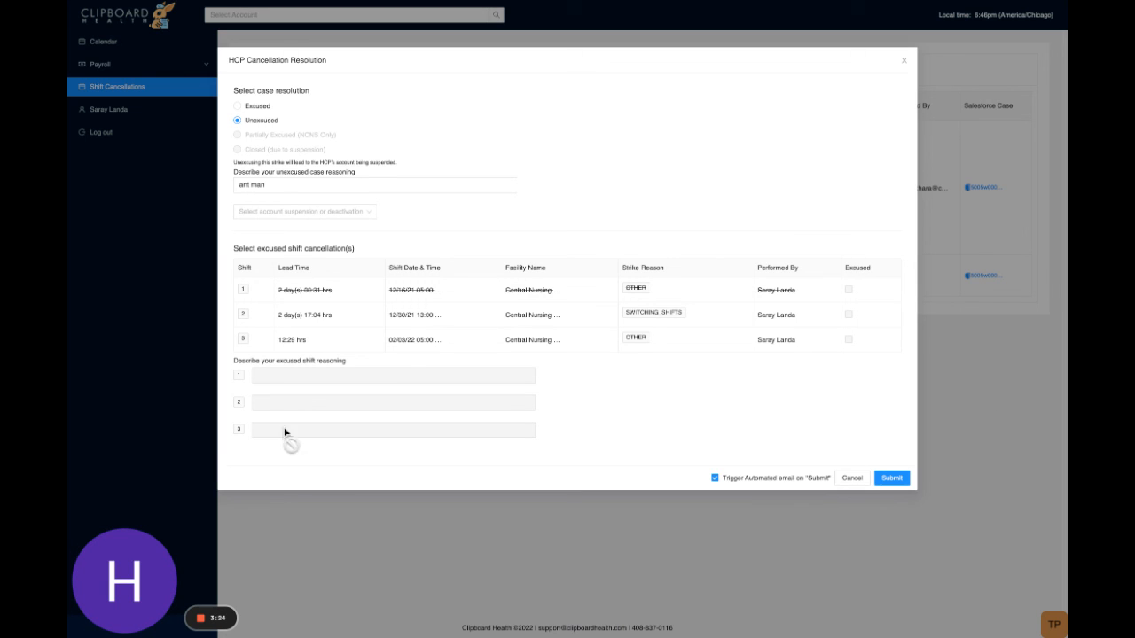
left_click(303, 211)
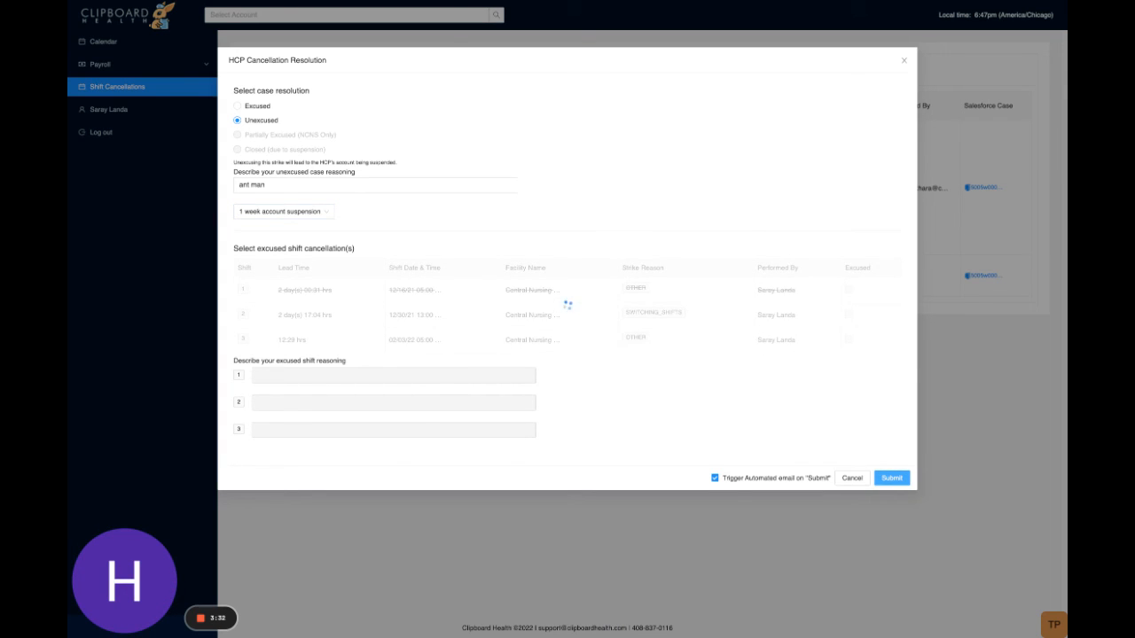
left_click(892, 478)
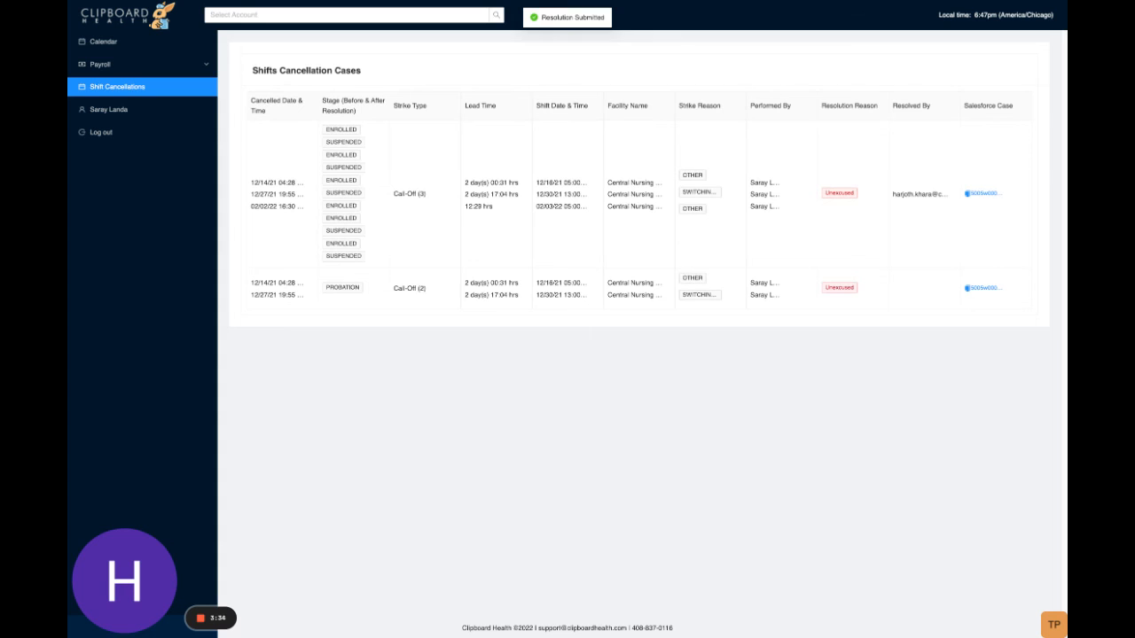
left_click(103, 41)
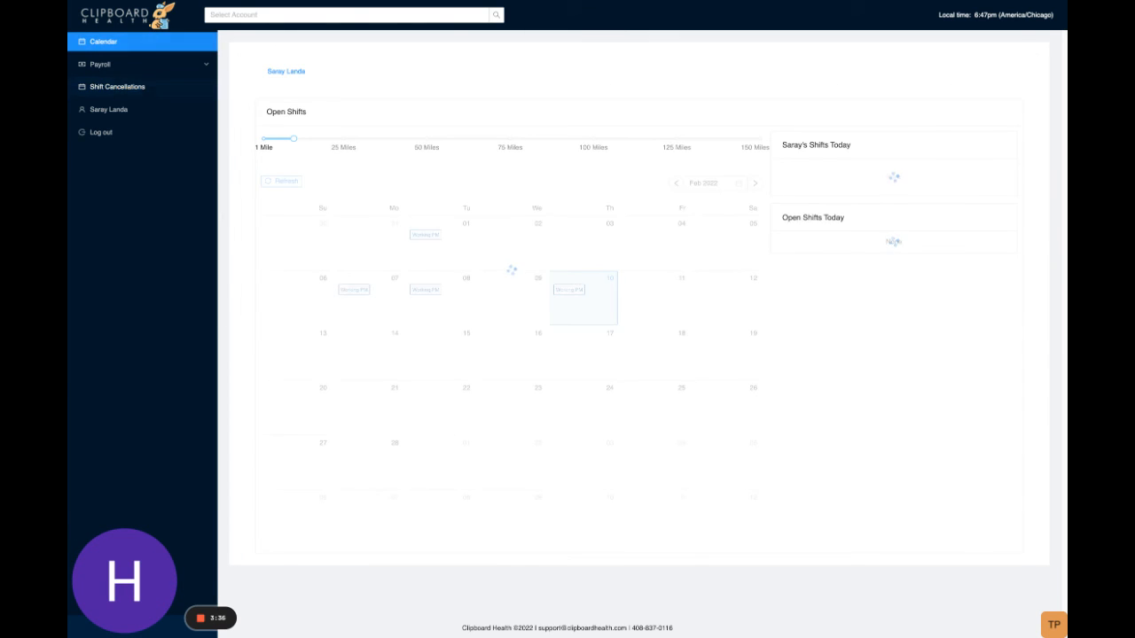